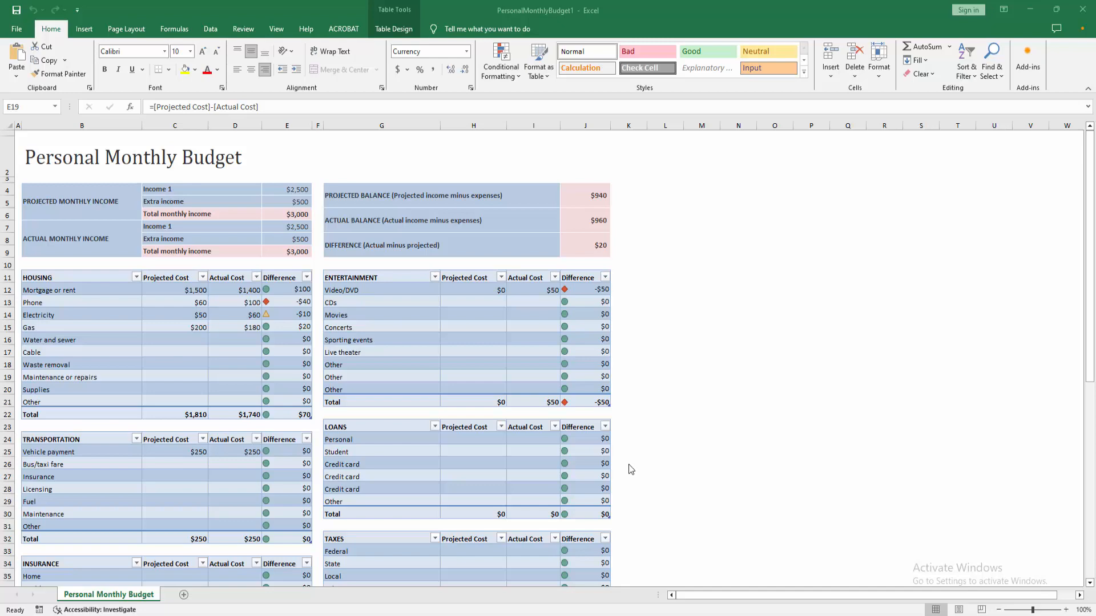
# Step: Open the Save As browse dialog for the PersonalMonthlyBudget1 workbook
pyautogui.scroll(-3)
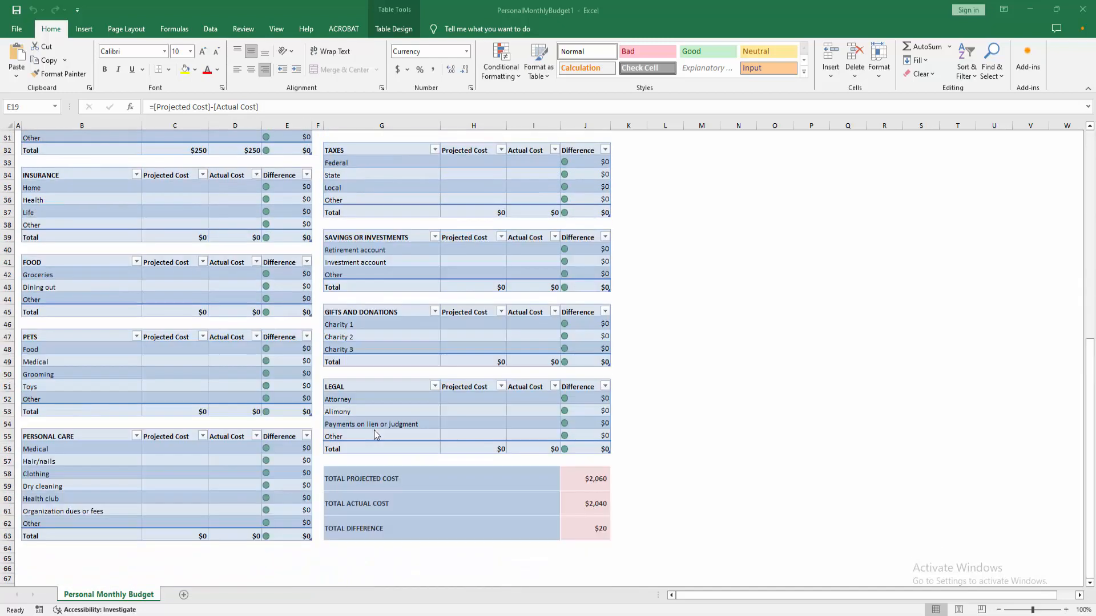
pyautogui.click(16, 28)
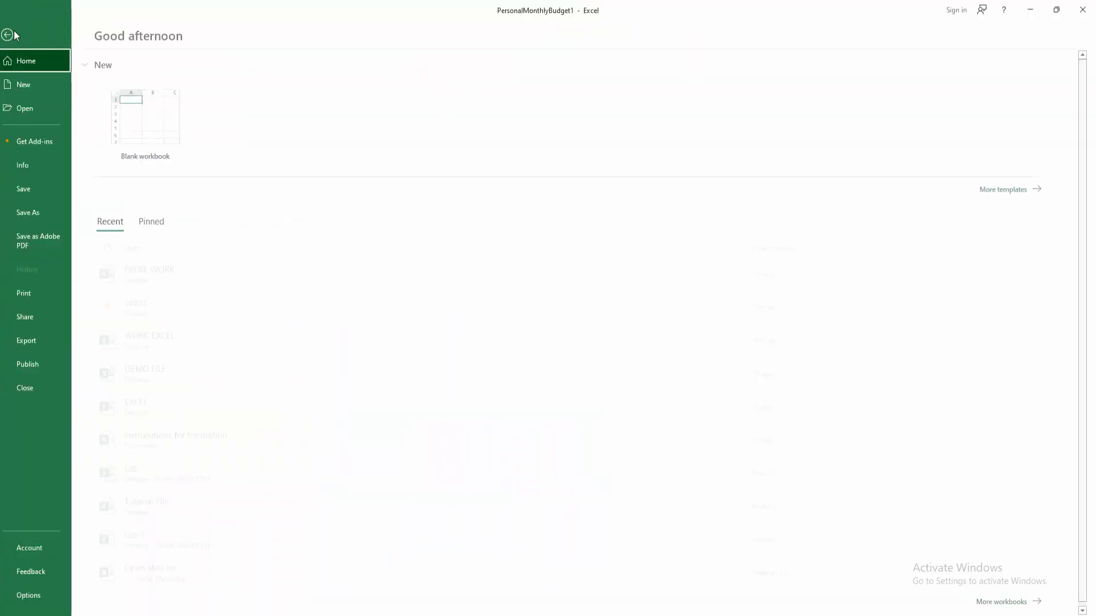
pyautogui.click(28, 212)
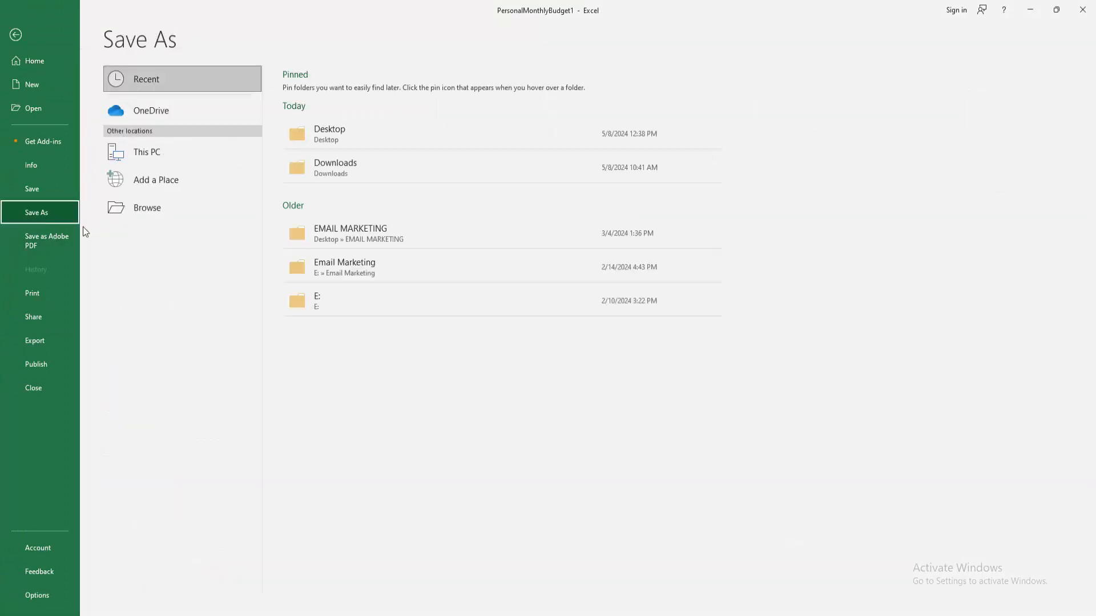
pyautogui.click(146, 208)
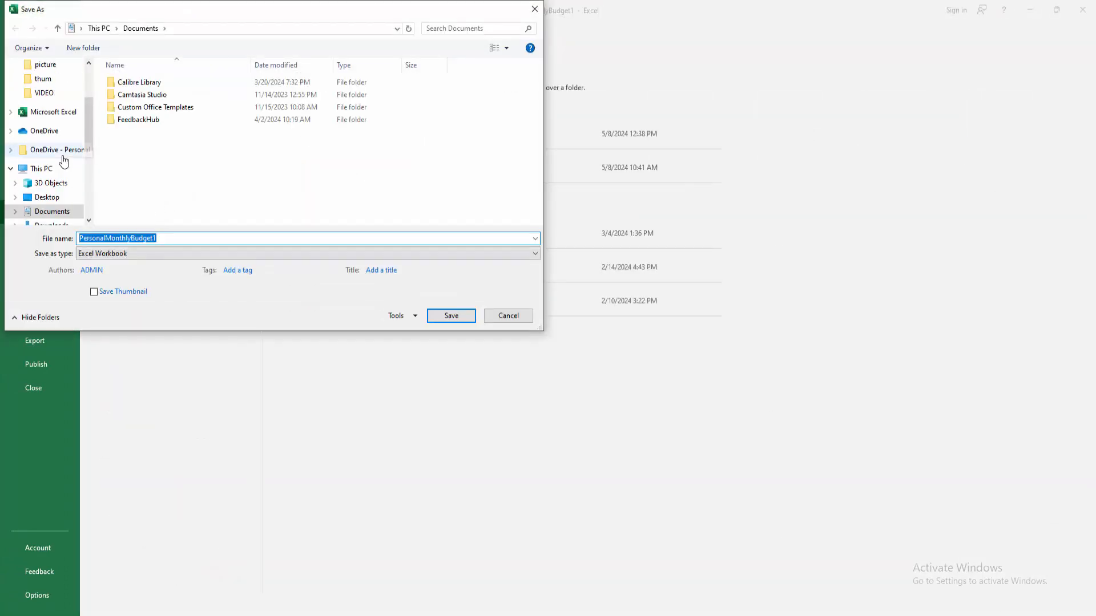
# Step: Save the workbook to the Desktop as PDF file 'MOZILA'
pyautogui.click(46, 87)
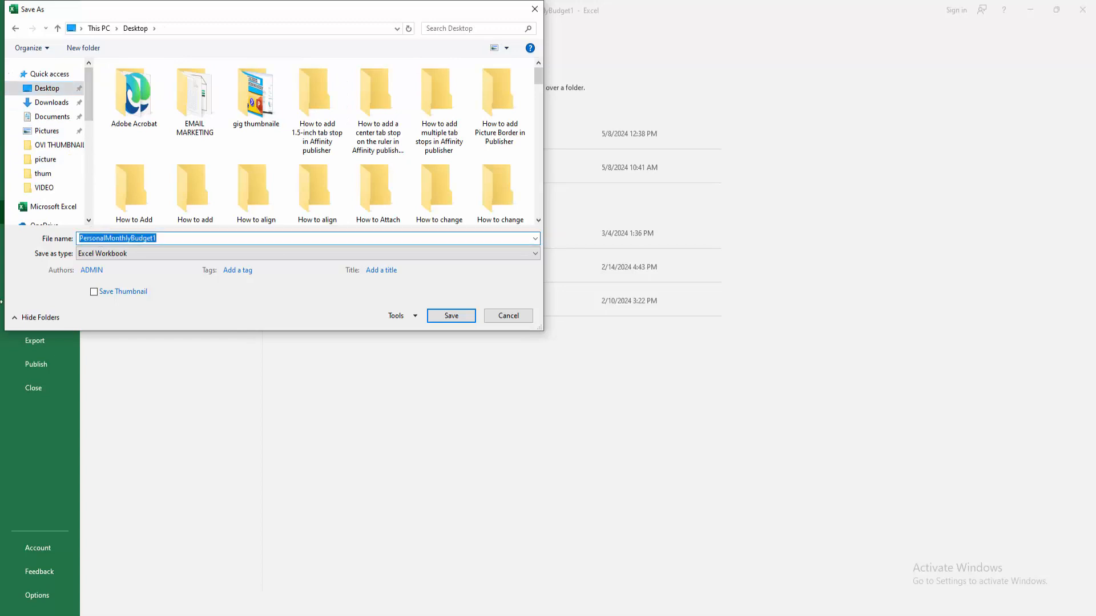
pyautogui.write('MOZILA')
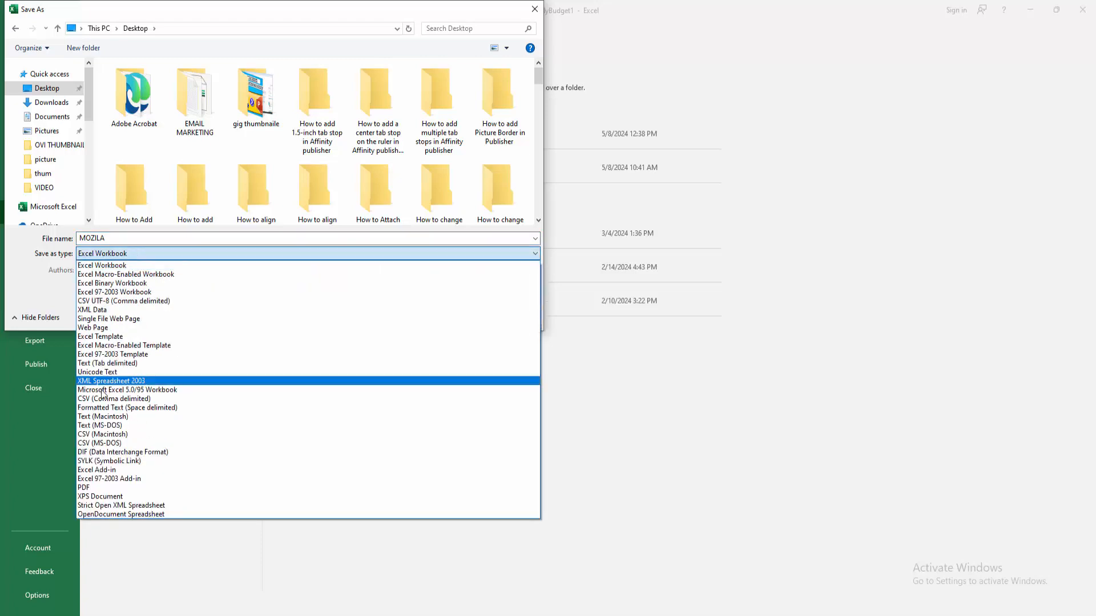
pyautogui.click(84, 487)
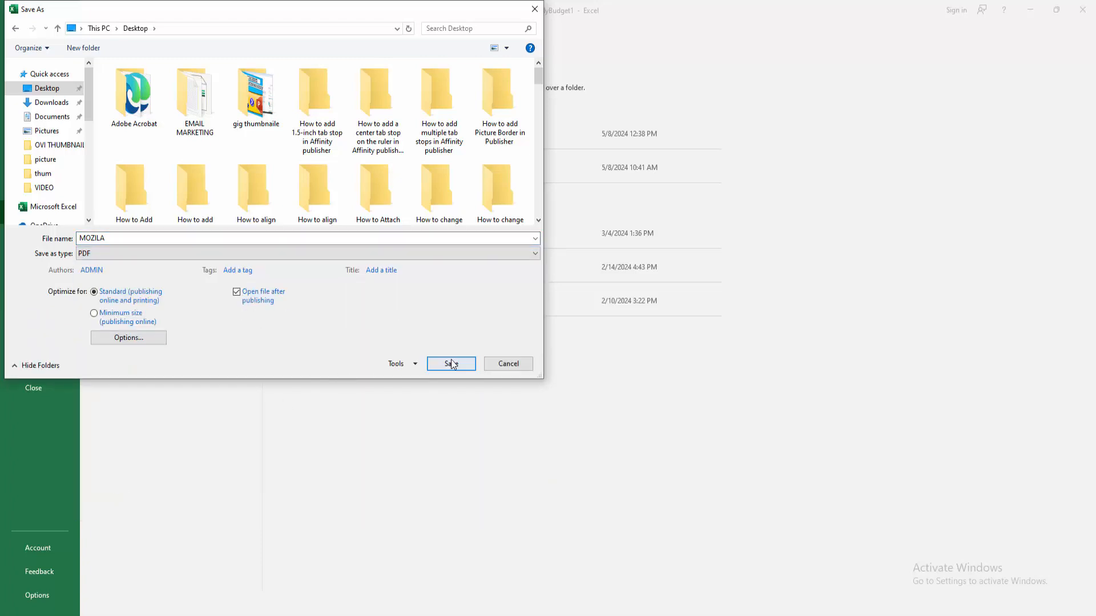
pyautogui.click(451, 363)
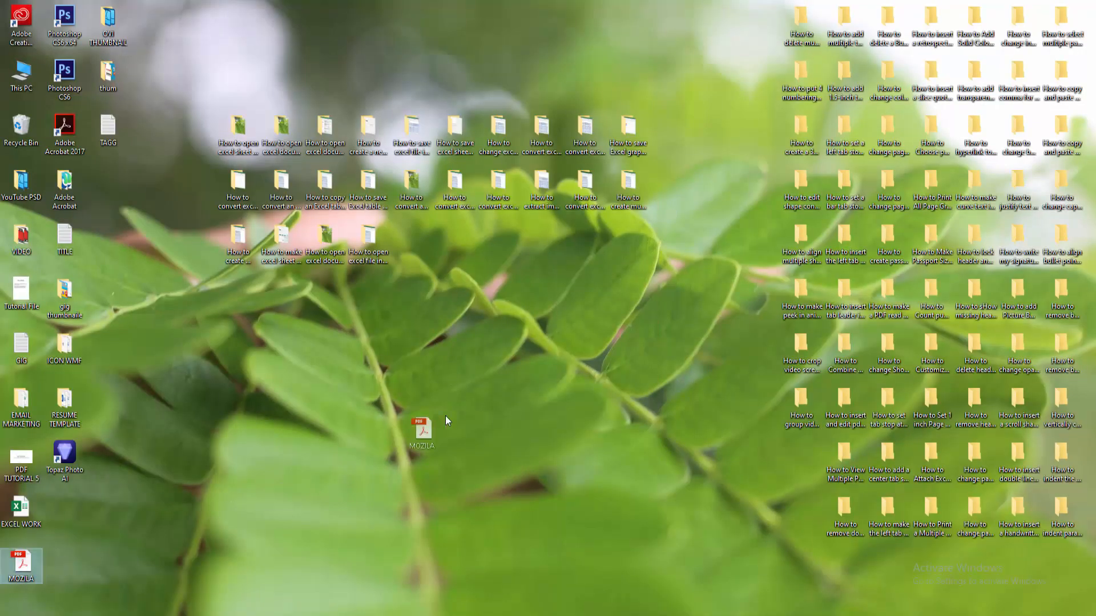
# Step: Open the MOZILA PDF from the desktop with Firefox via Open with
pyautogui.rightClick(420, 423)
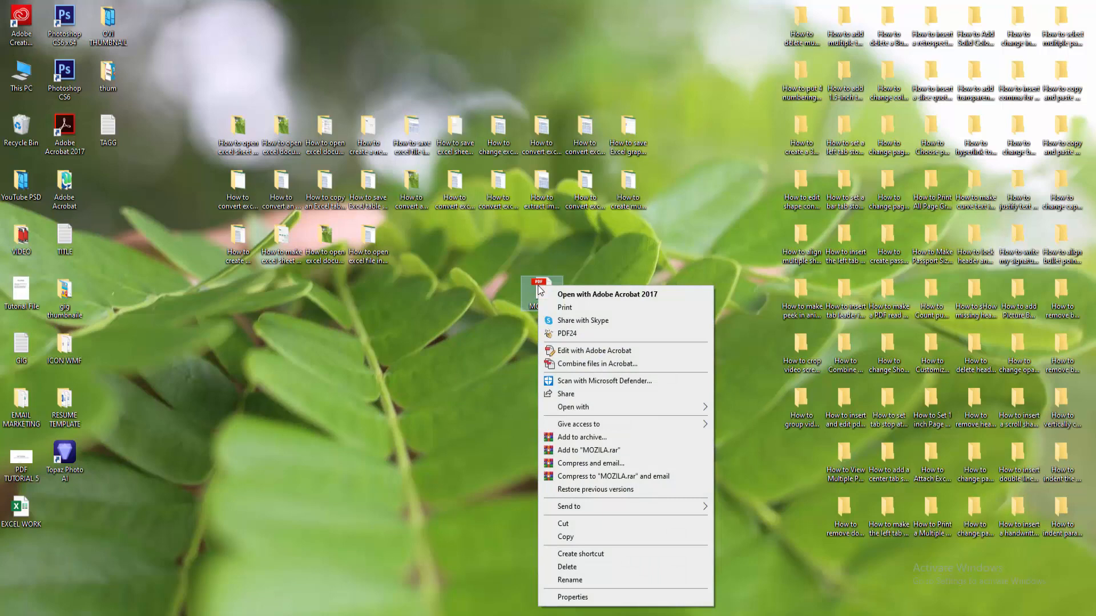
pyautogui.click(572, 407)
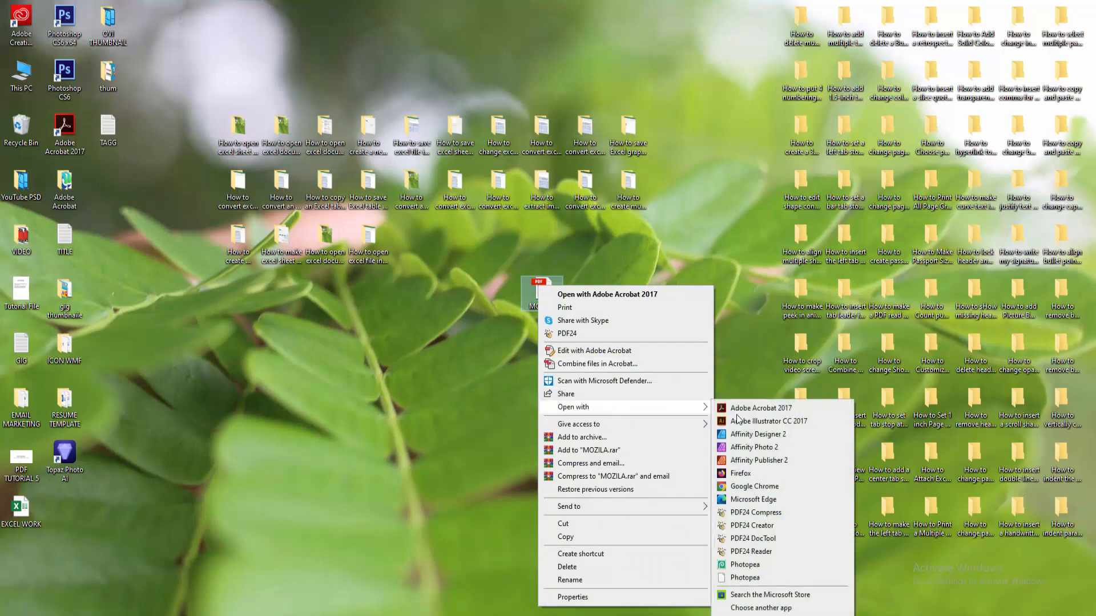
pyautogui.click(734, 477)
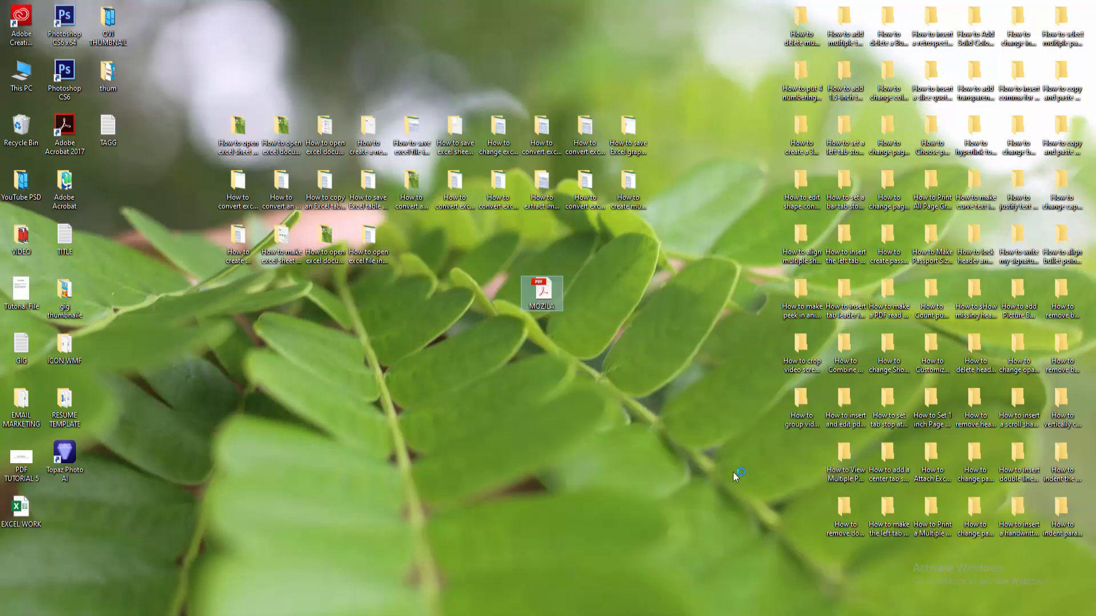
pyautogui.moveTo(664, 441)
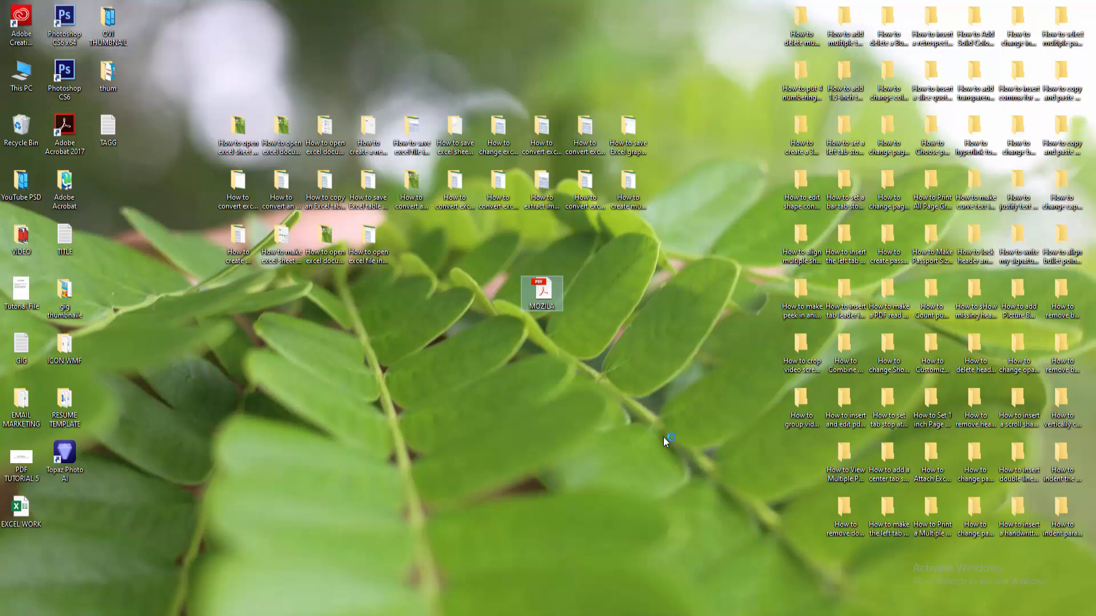
pyautogui.moveTo(662, 440)
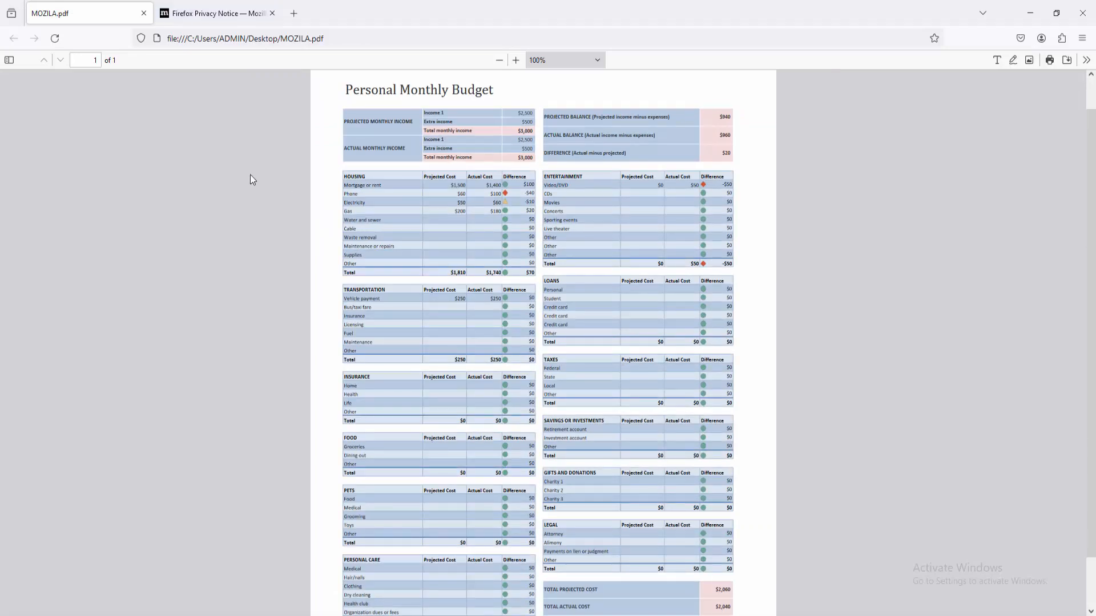
pyautogui.moveTo(250, 177)
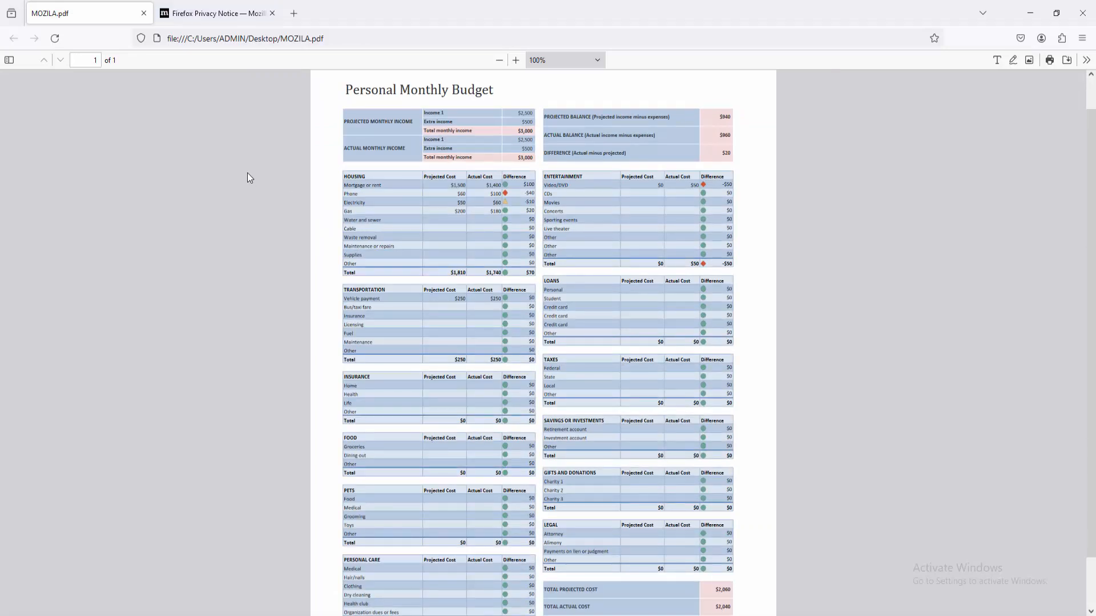
# Step: Zoom the PDF viewer out to 80% to see the page, then back to 100%
pyautogui.click(499, 60)
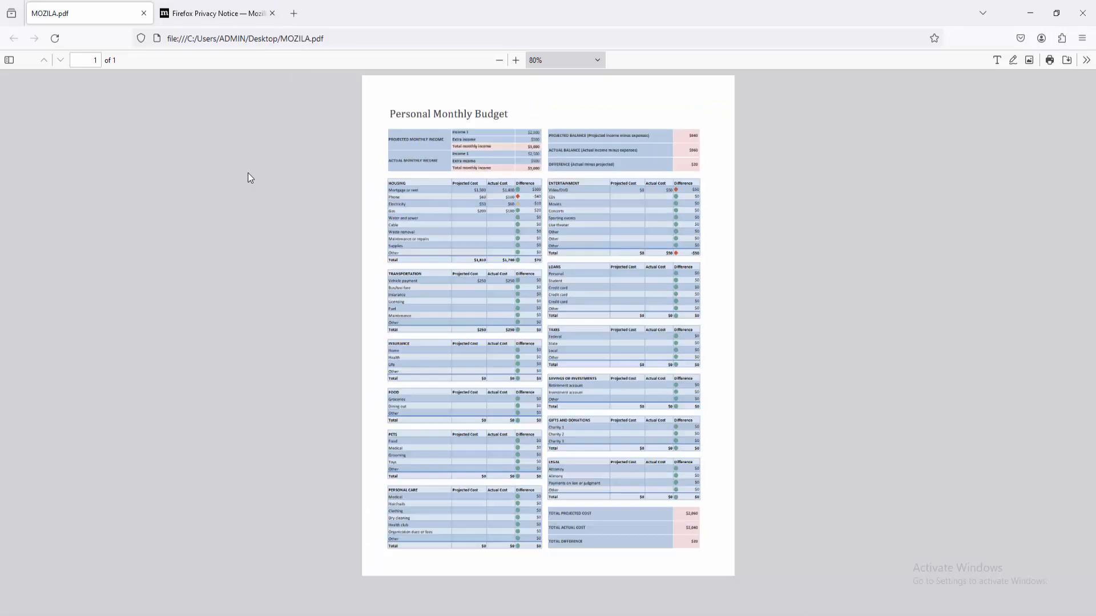
pyautogui.click(516, 60)
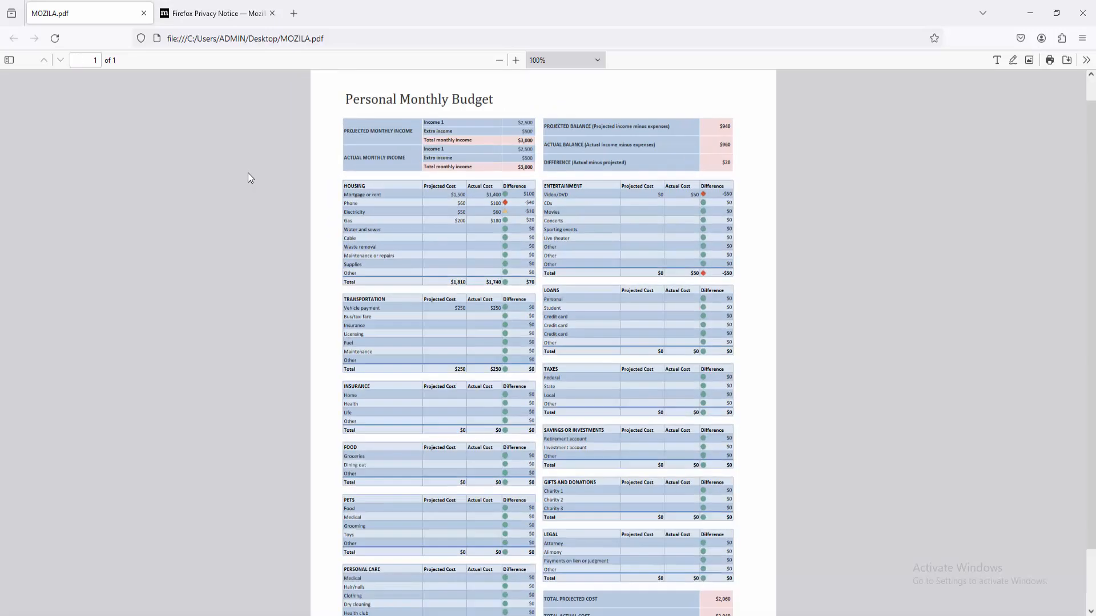